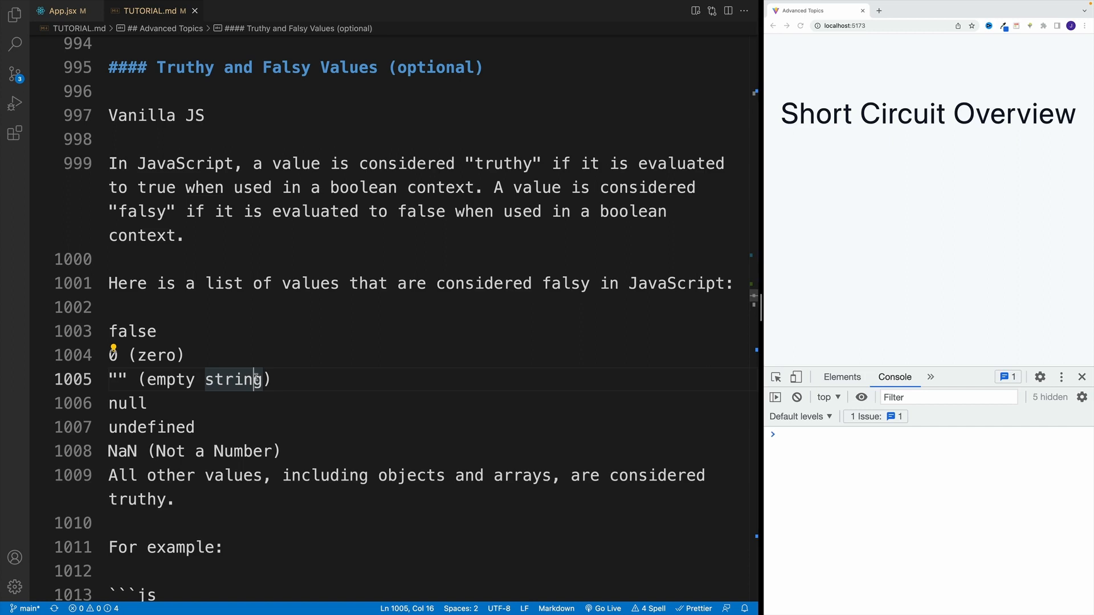
# - Highlight the falsy-values list, including the empty-string and false entries
pyautogui.doubleClick(131, 330)
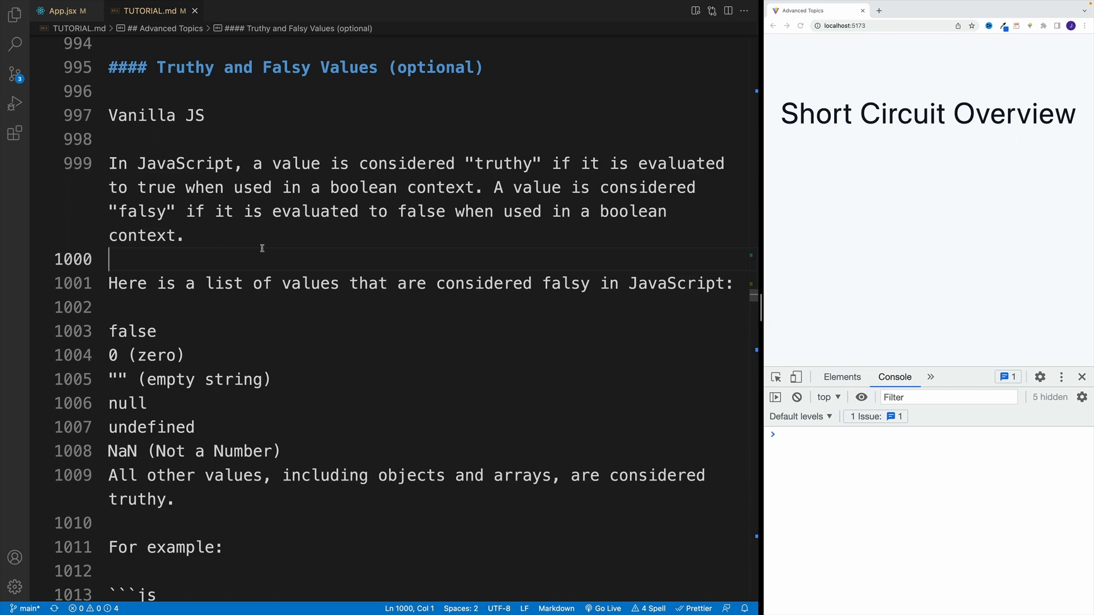
pyautogui.doubleClick(131, 331)
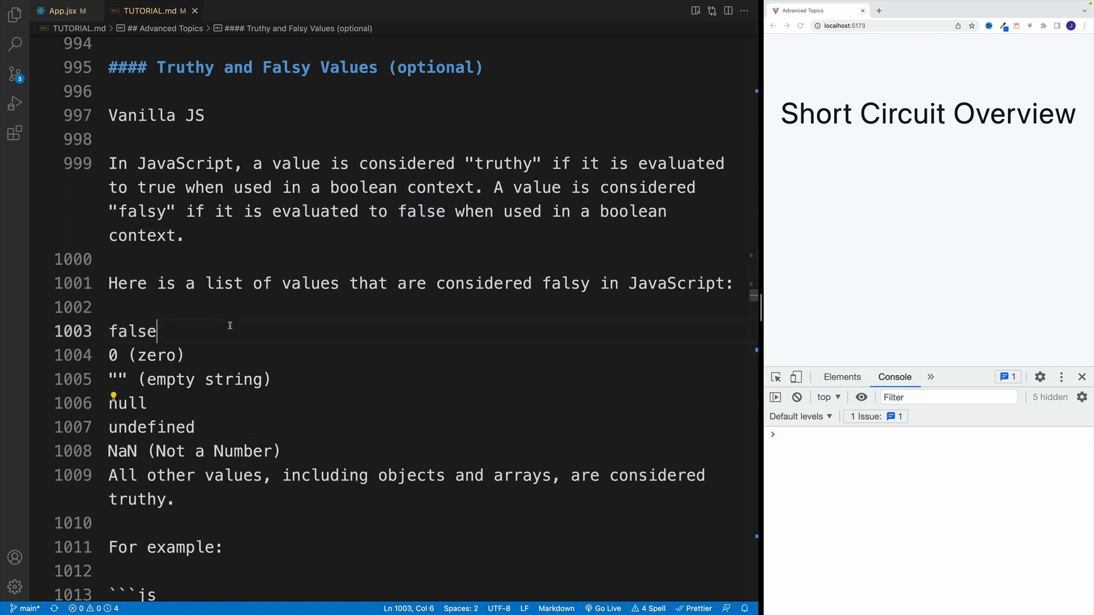
pyautogui.doubleClick(133, 332)
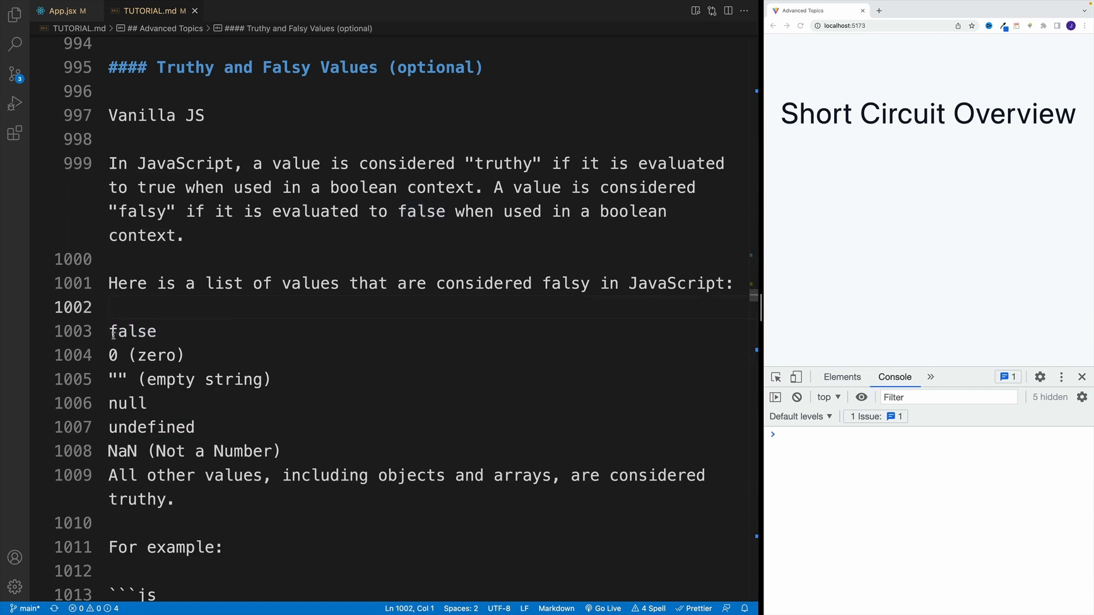
pyautogui.moveTo(109, 332); pyautogui.dragTo(207, 475)
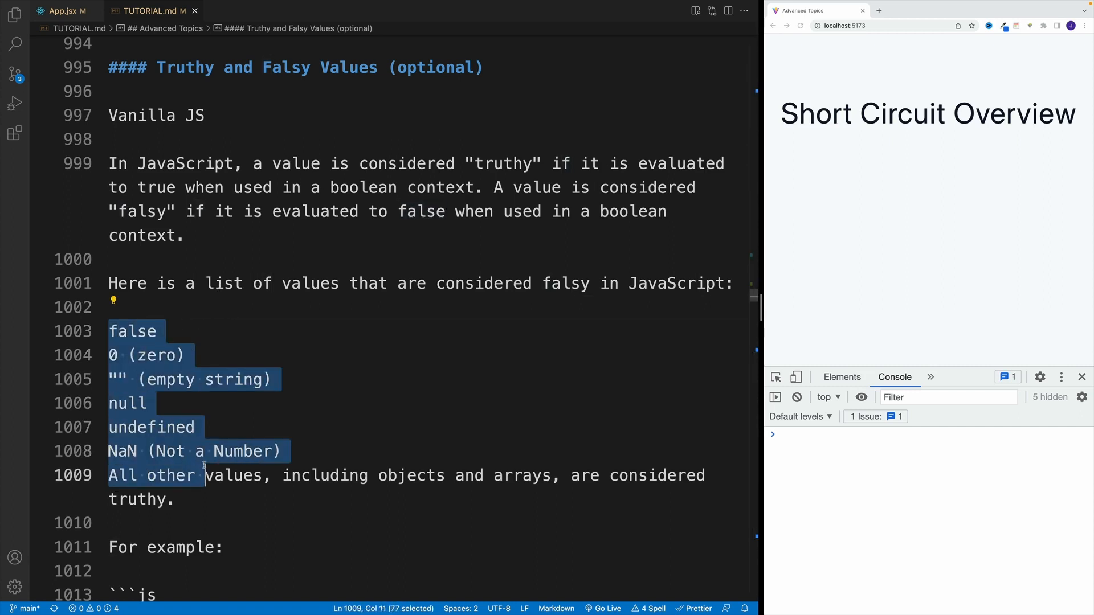
pyautogui.click(158, 331)
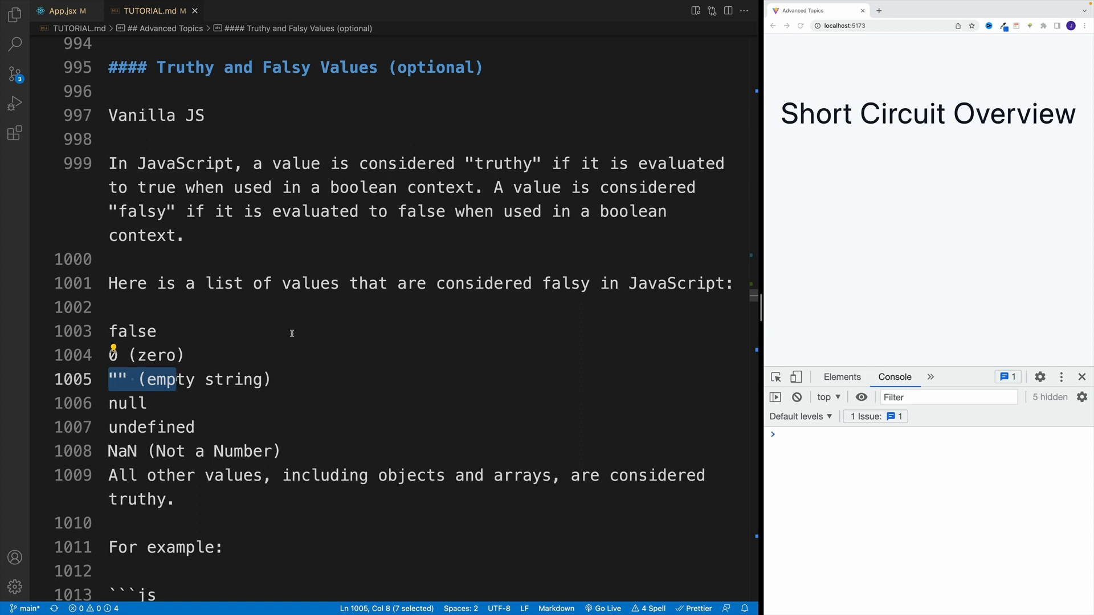
pyautogui.moveTo(347, 242)
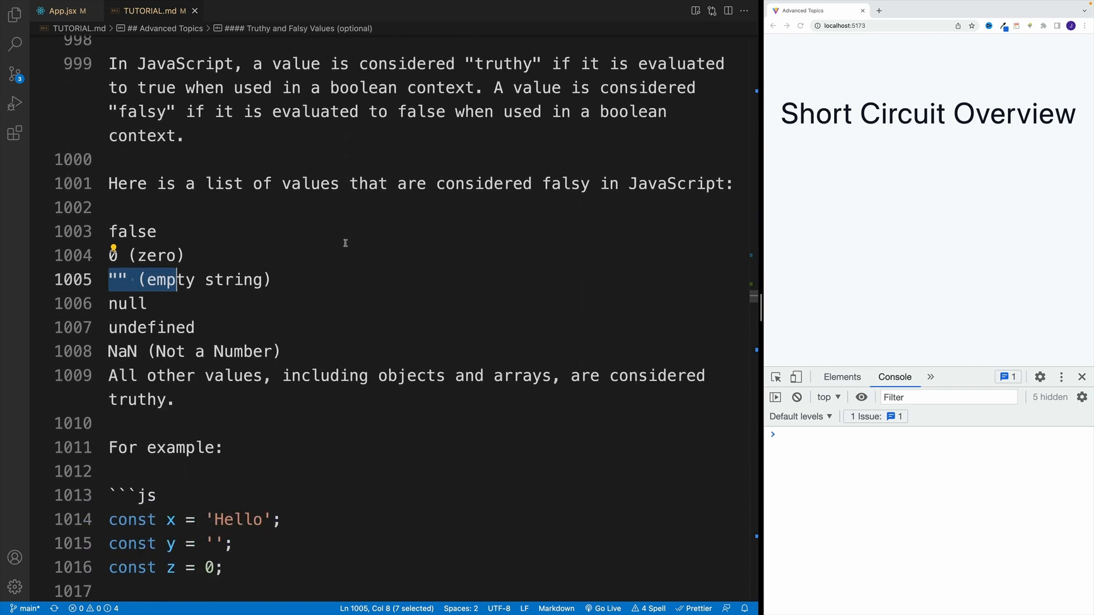
# - Scroll down and highlight the truthy sentence and the falsy values list entries
pyautogui.scroll(-3)
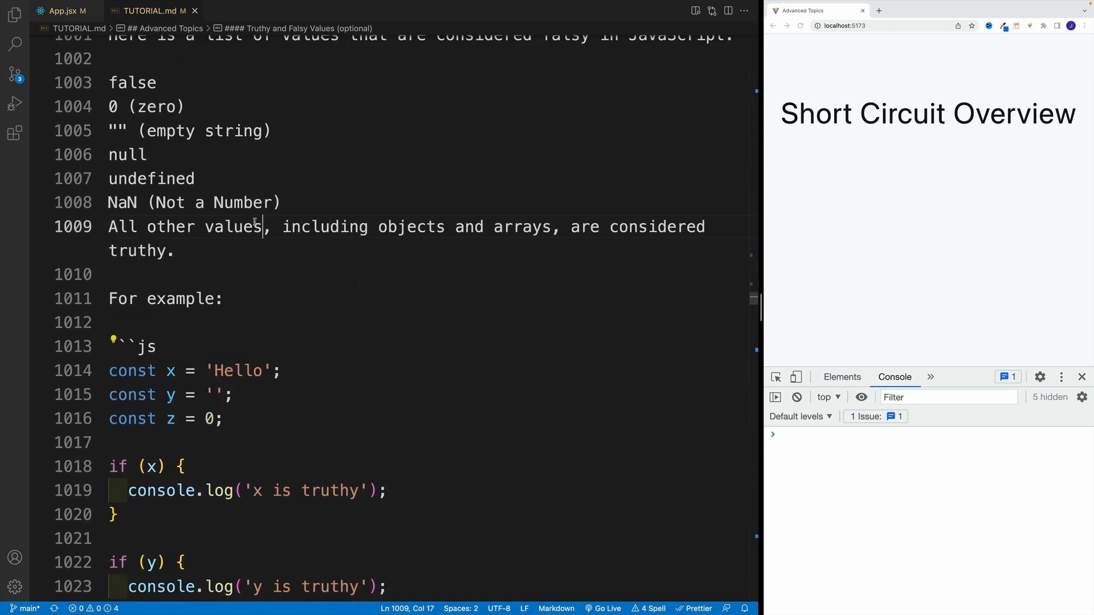
pyautogui.doubleClick(233, 226)
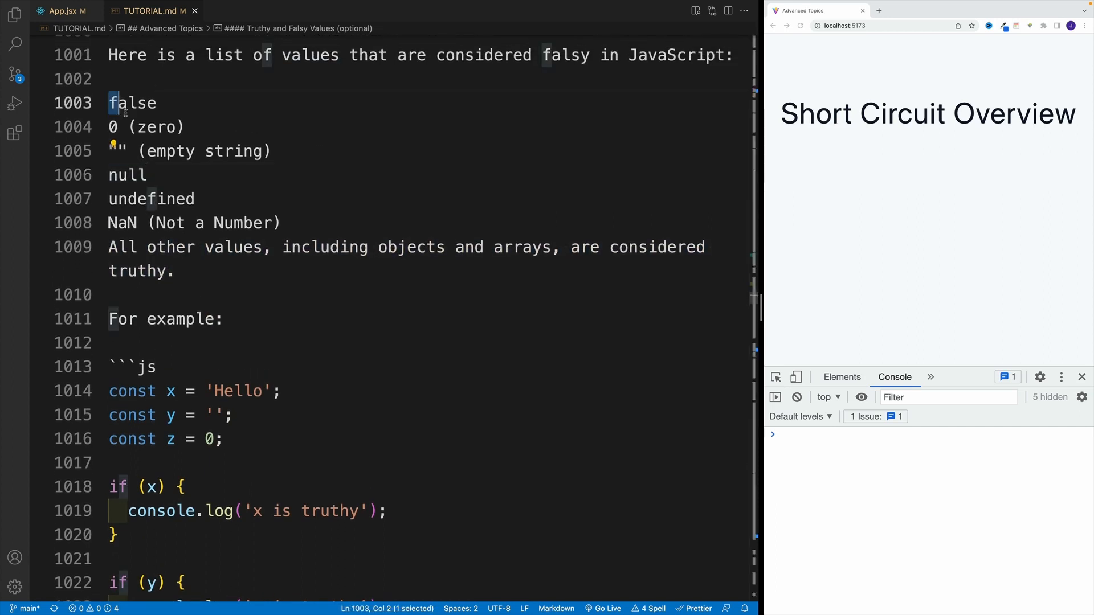
pyautogui.moveTo(109, 102); pyautogui.dragTo(283, 223)
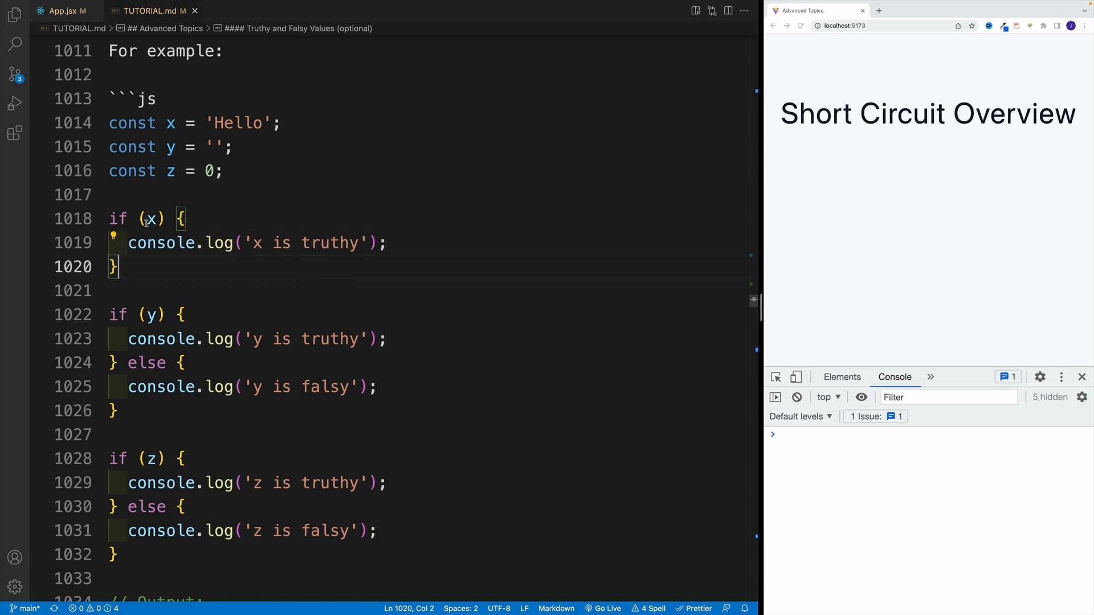
# - Highlight the first if block's x condition and the line logging that y is falsy
pyautogui.doubleClick(151, 218)
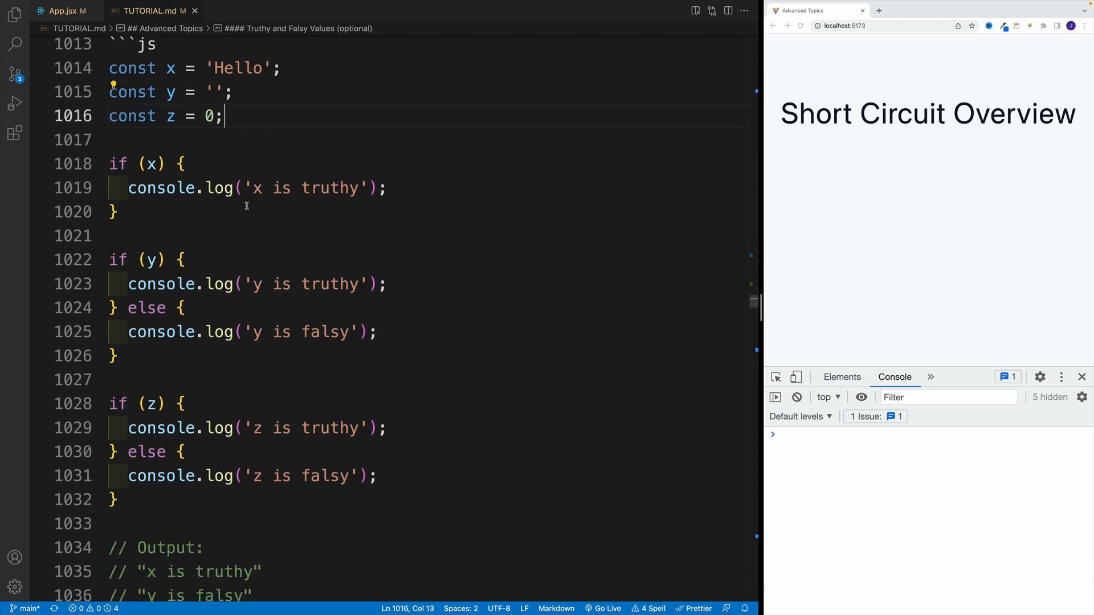
pyautogui.moveTo(162, 92); pyautogui.dragTo(177, 116)
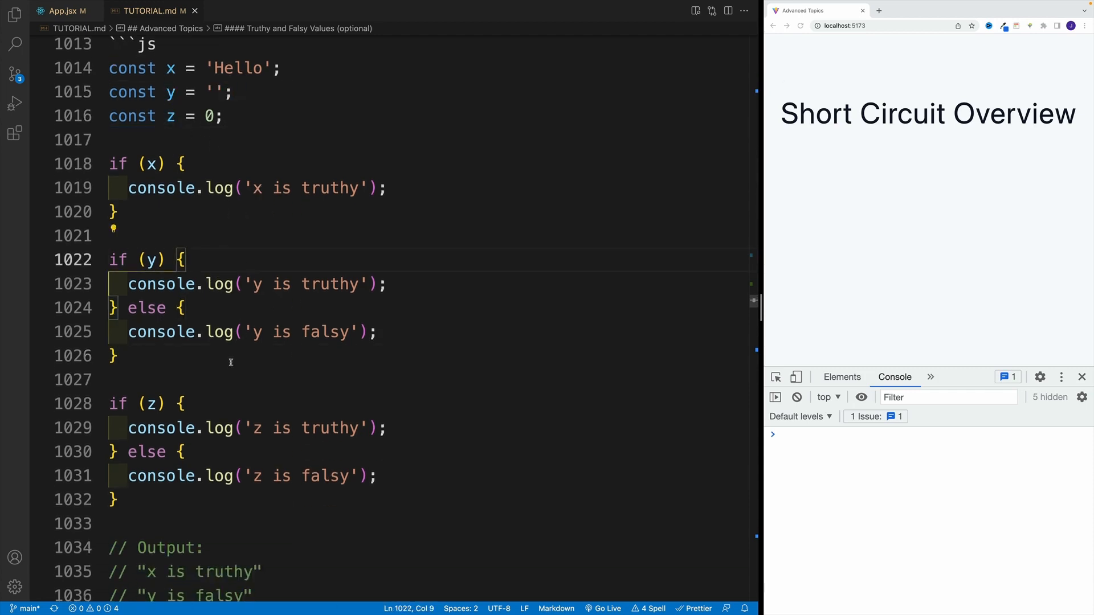
pyautogui.click(118, 355)
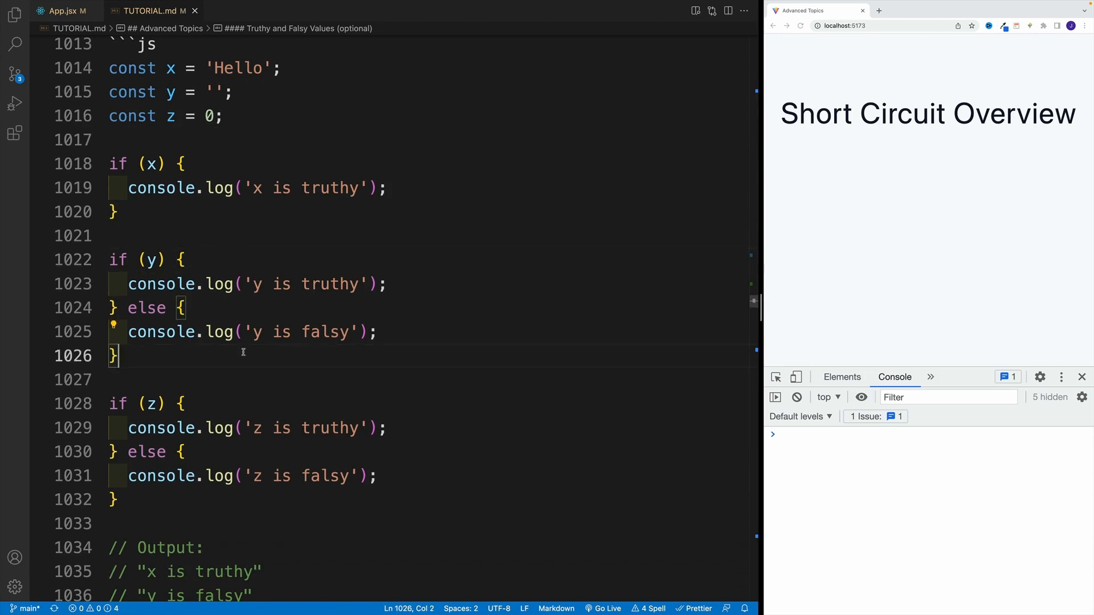
pyautogui.moveTo(122, 332); pyautogui.dragTo(339, 332)
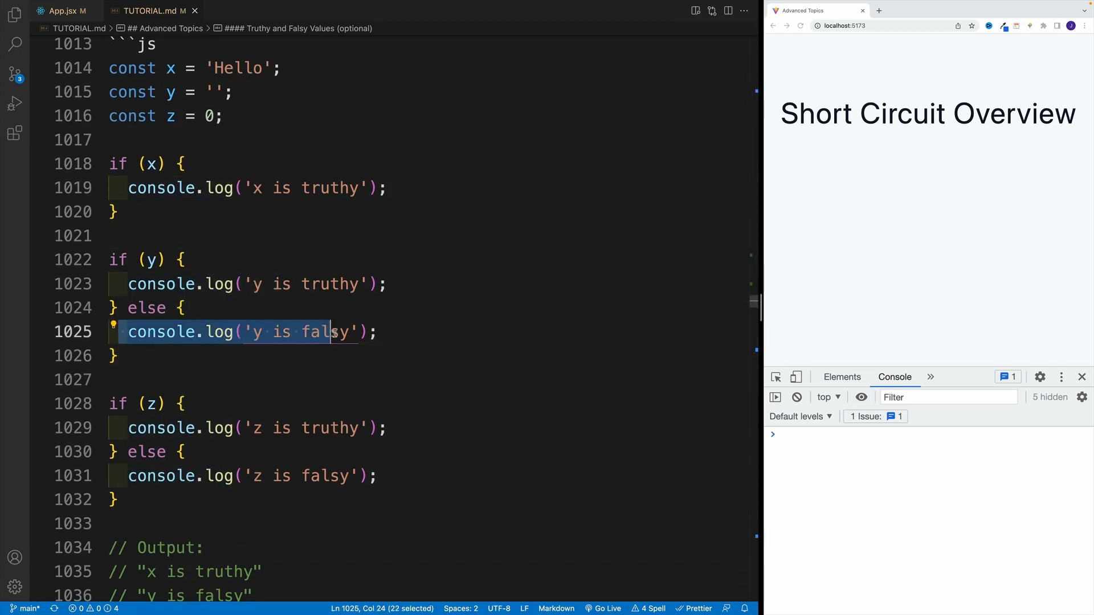
pyautogui.click(139, 236)
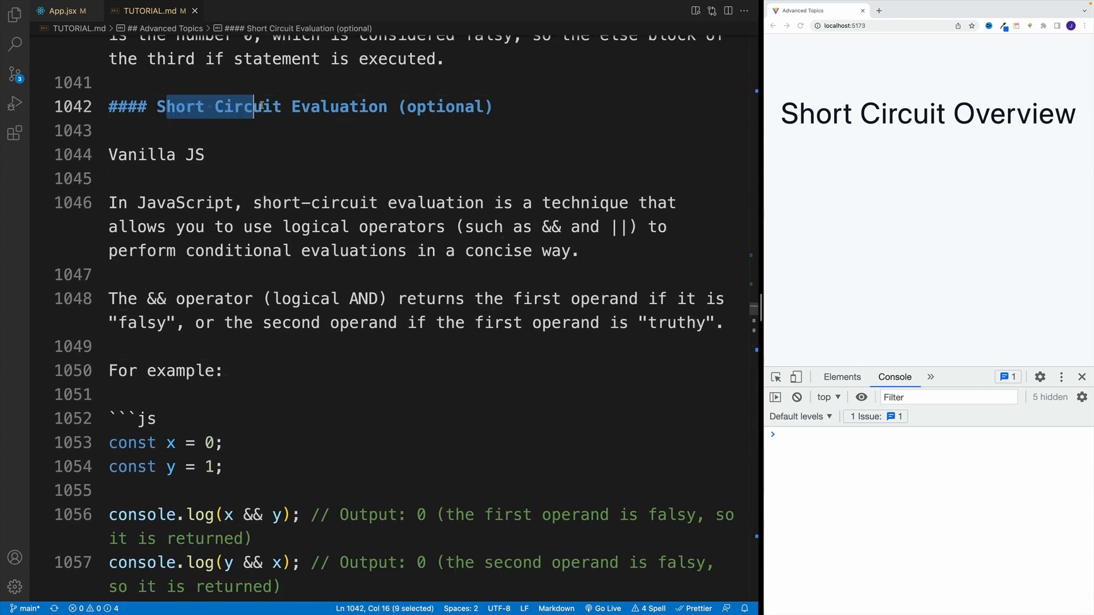
pyautogui.click(108, 179)
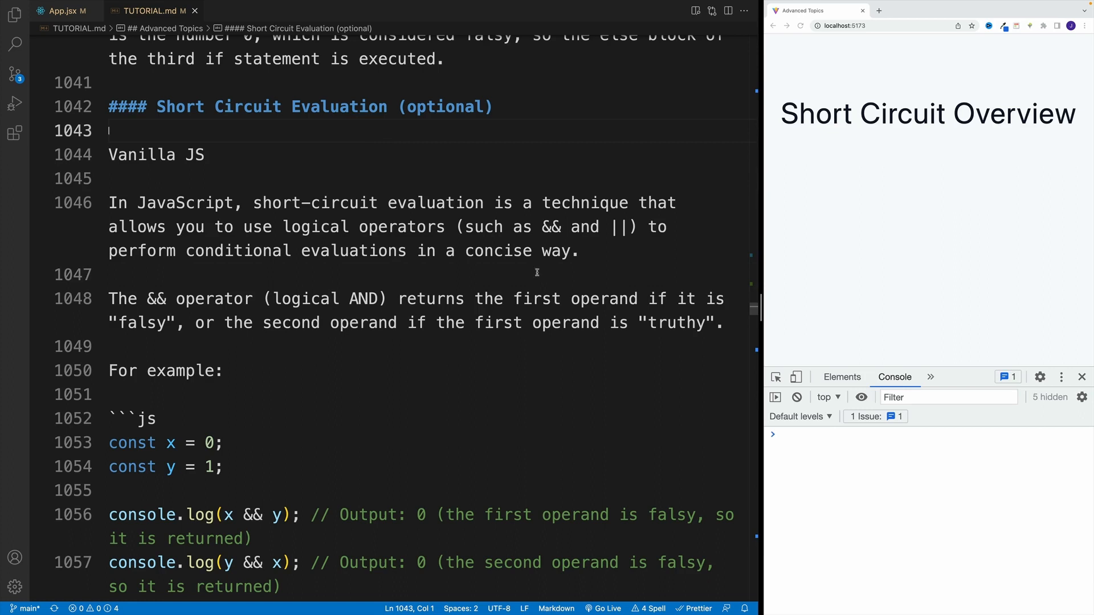
pyautogui.doubleClick(552, 226)
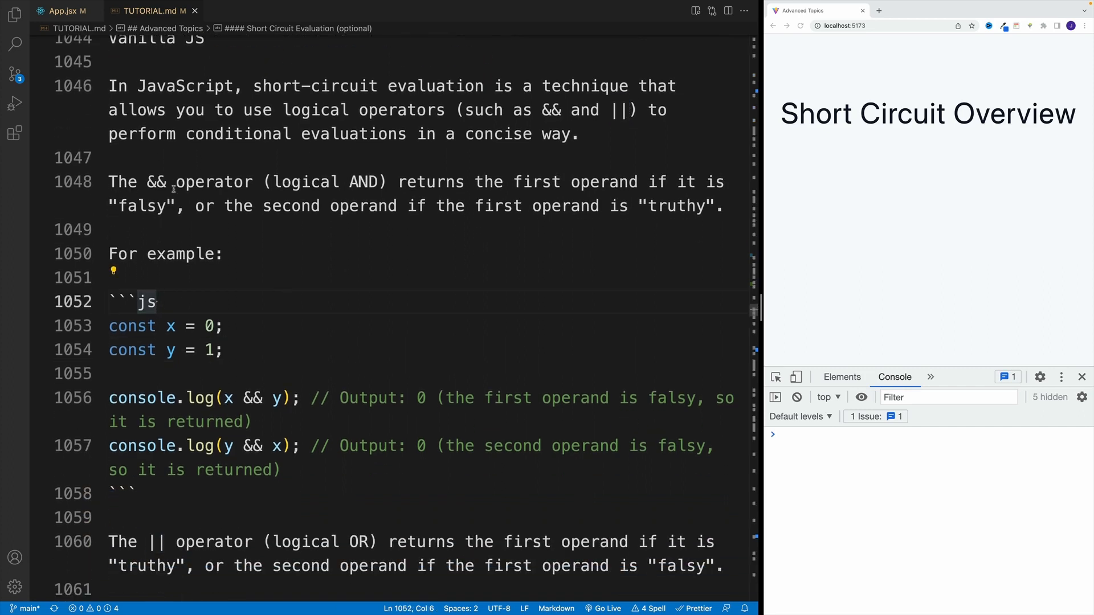
pyautogui.doubleClick(180, 253)
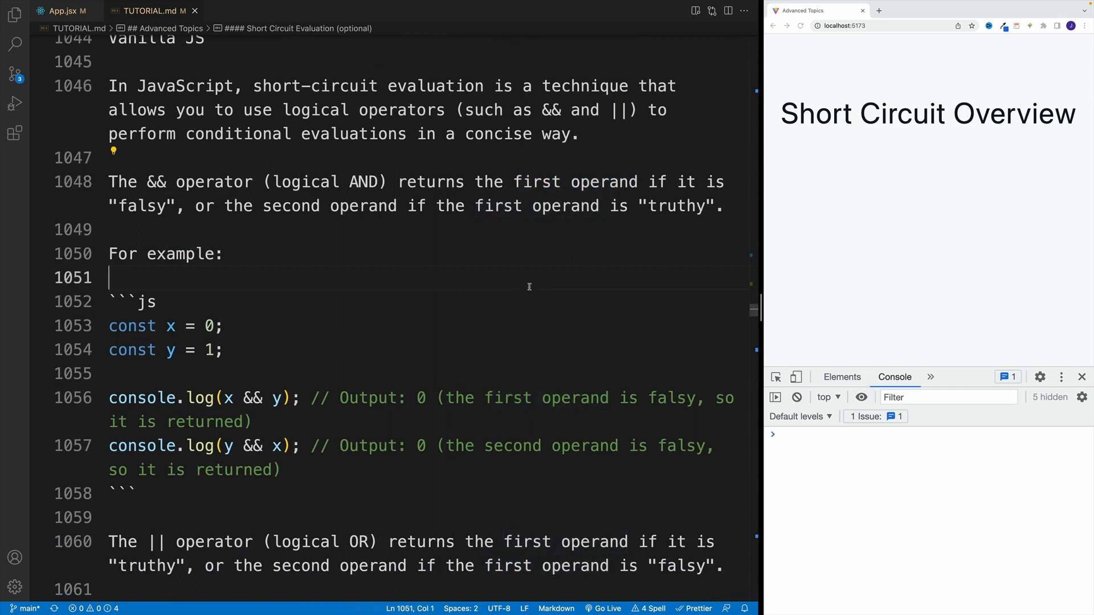
pyautogui.doubleClick(228, 398)
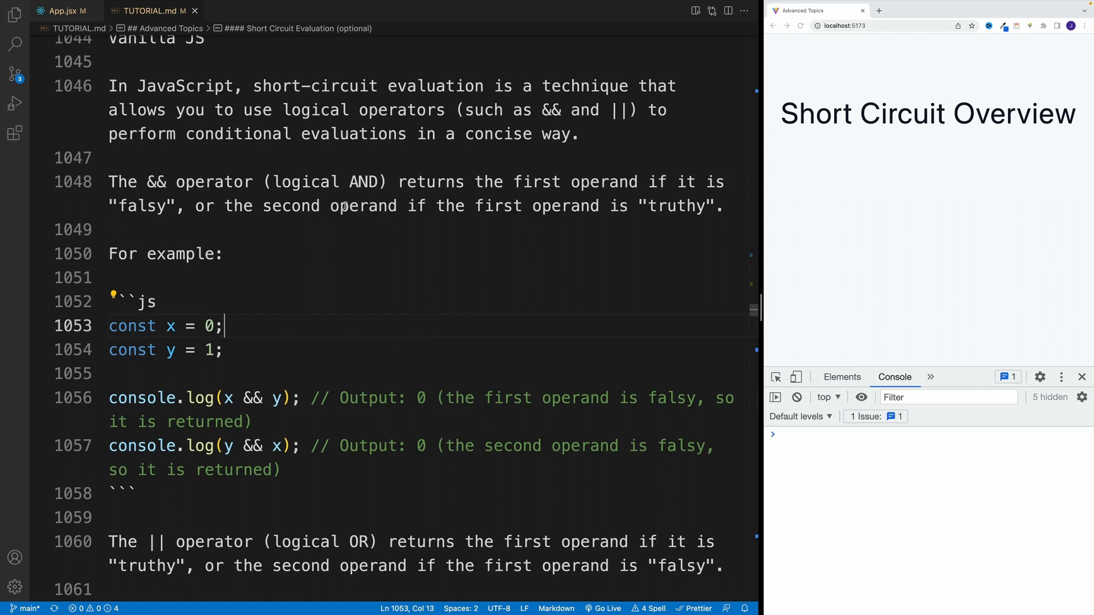
pyautogui.doubleClick(288, 206)
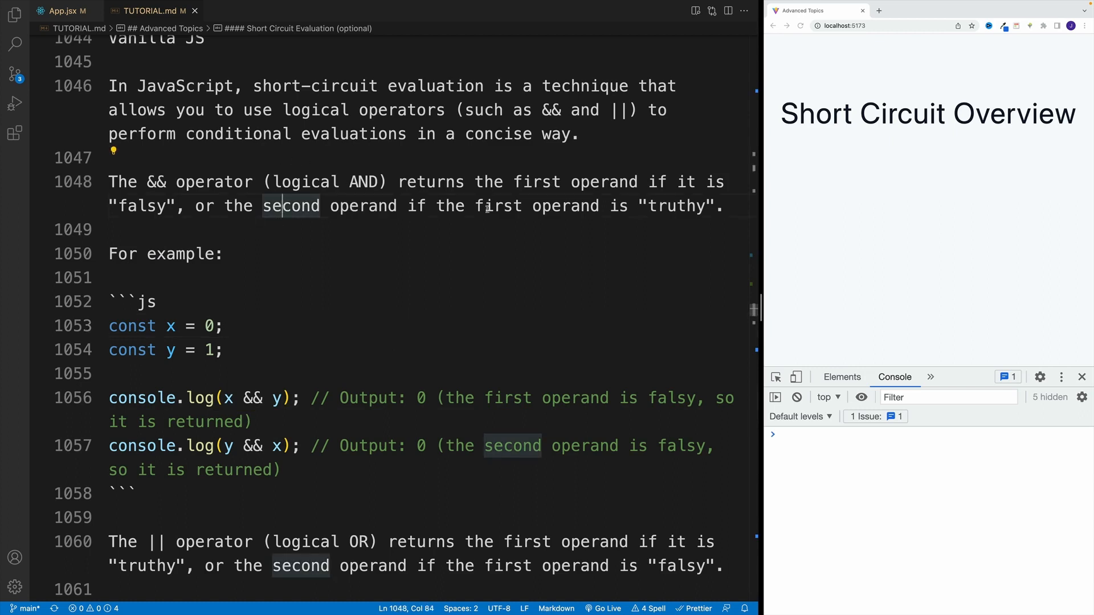
pyautogui.moveTo(476, 206); pyautogui.dragTo(715, 206)
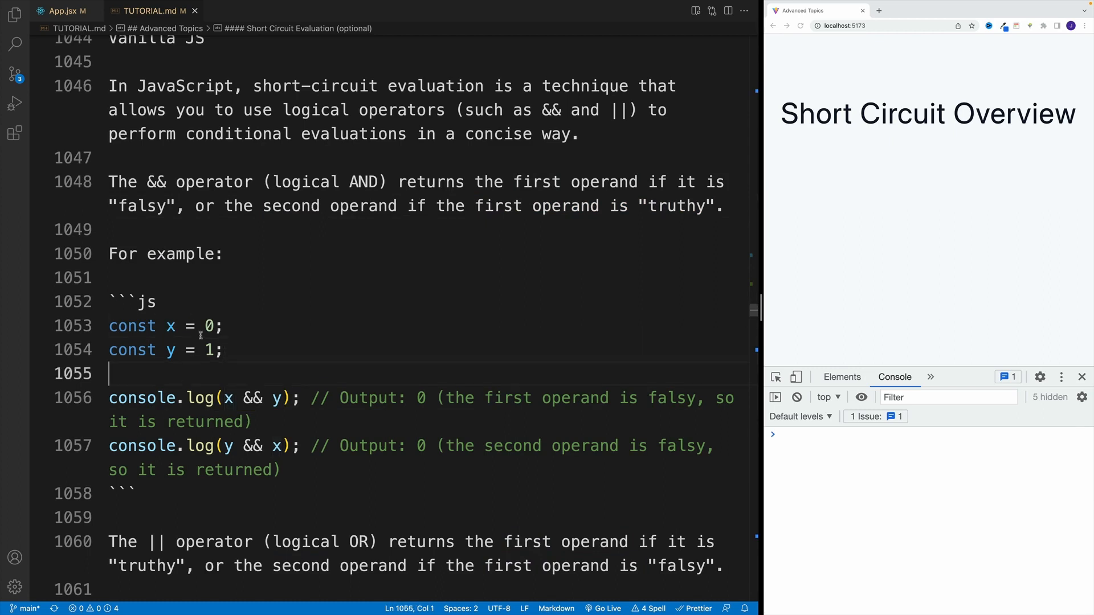
pyautogui.doubleClick(208, 326)
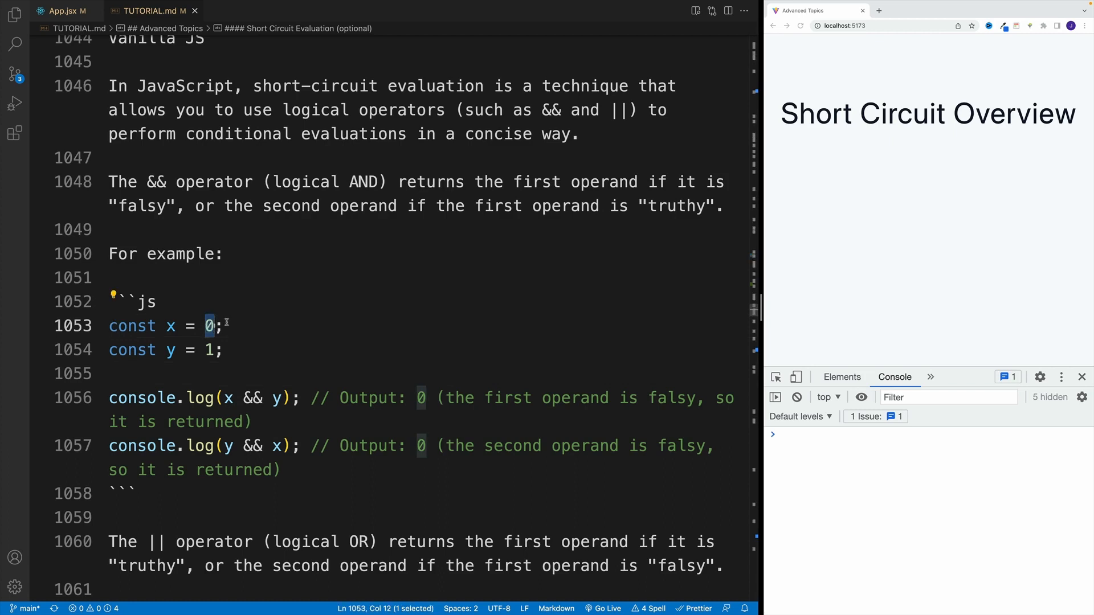
pyautogui.click(217, 326)
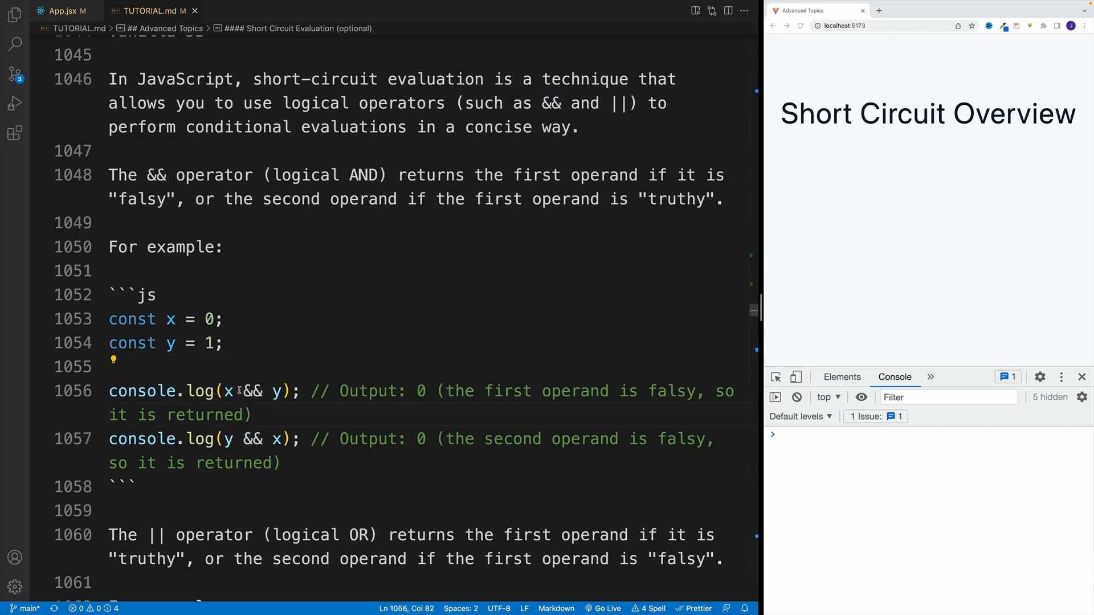
pyautogui.doubleClick(229, 391)
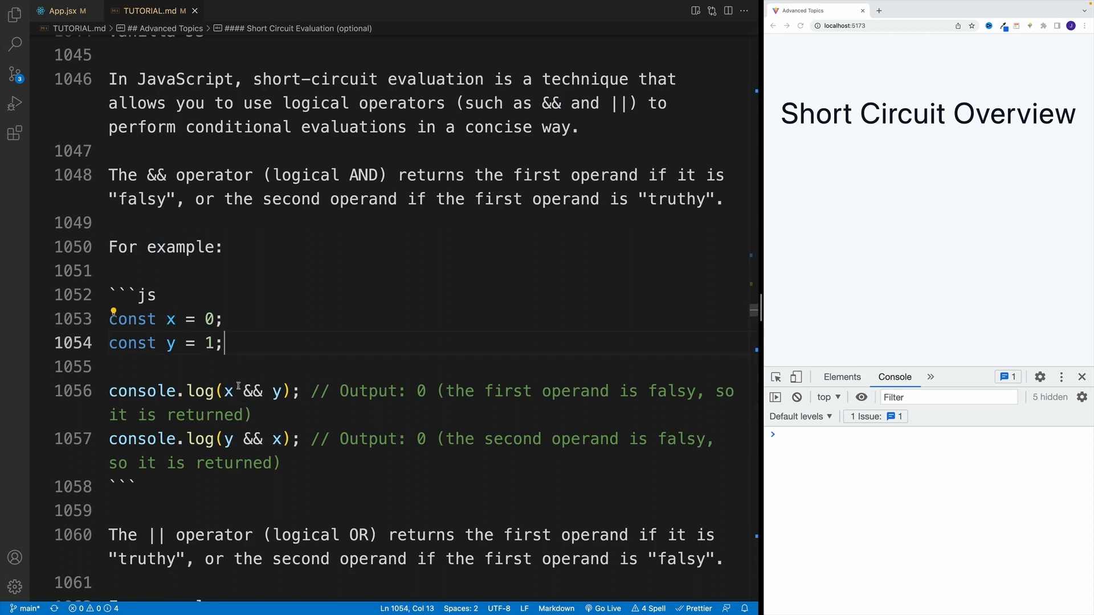
pyautogui.doubleClick(228, 391)
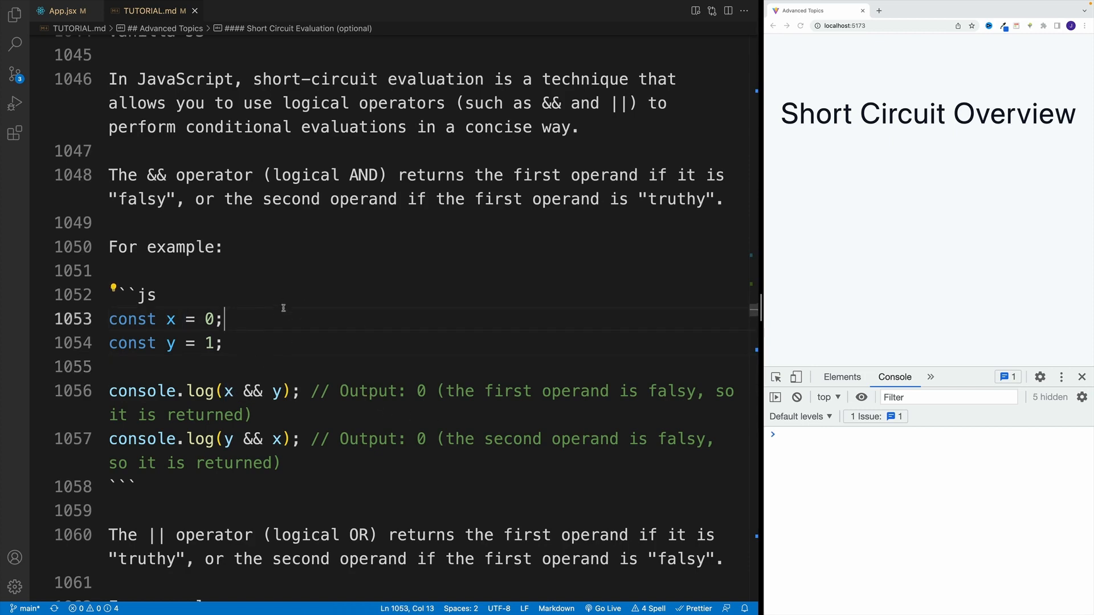
pyautogui.moveTo(225, 391); pyautogui.dragTo(281, 390)
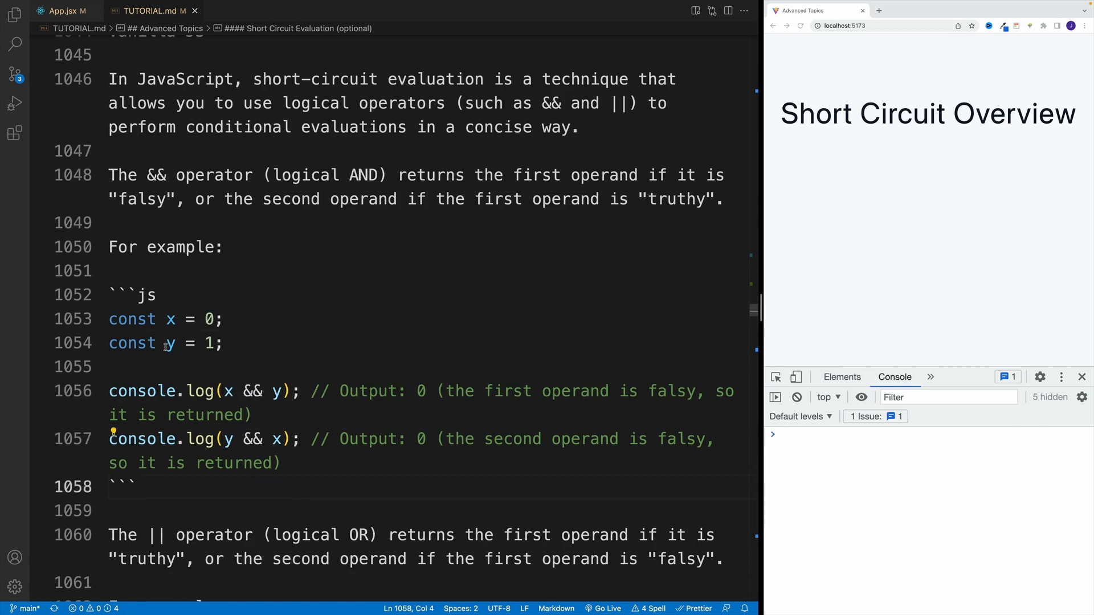
pyautogui.click(185, 342)
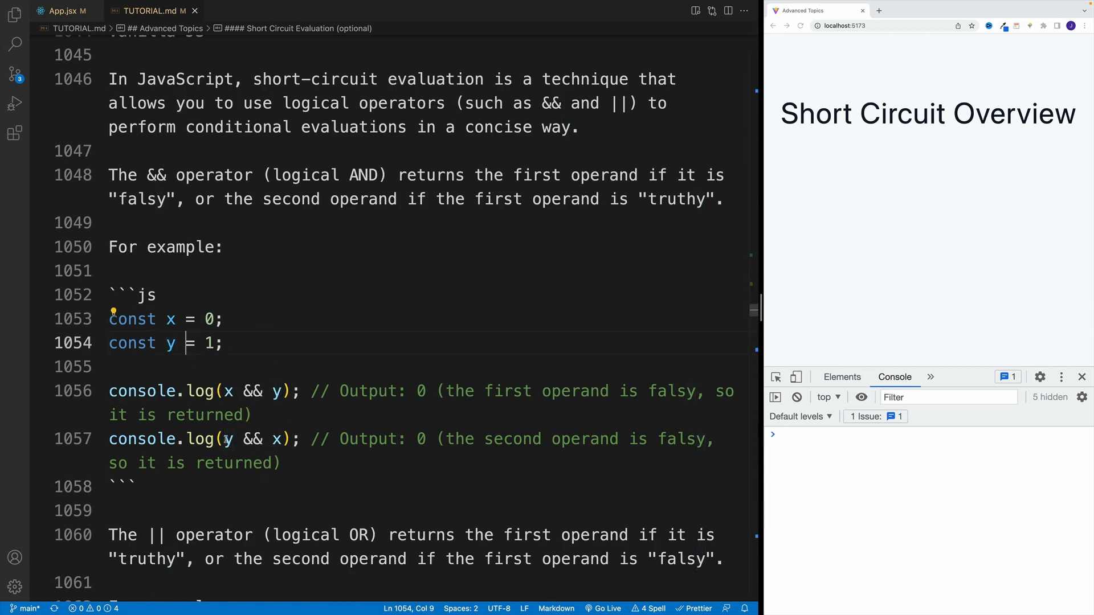
pyautogui.doubleClick(227, 439)
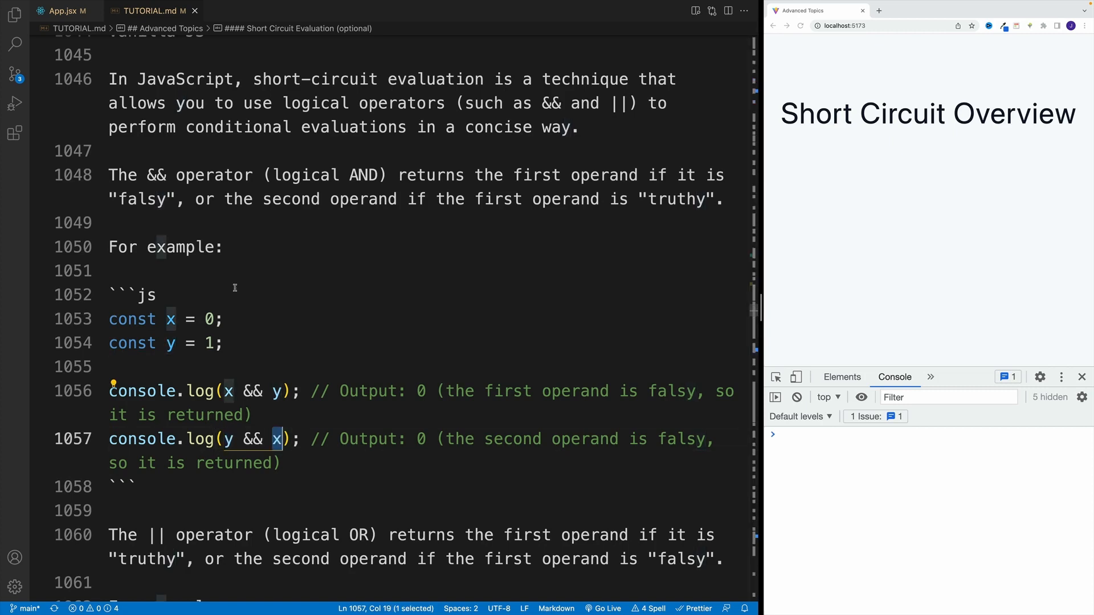
pyautogui.moveTo(274, 317)
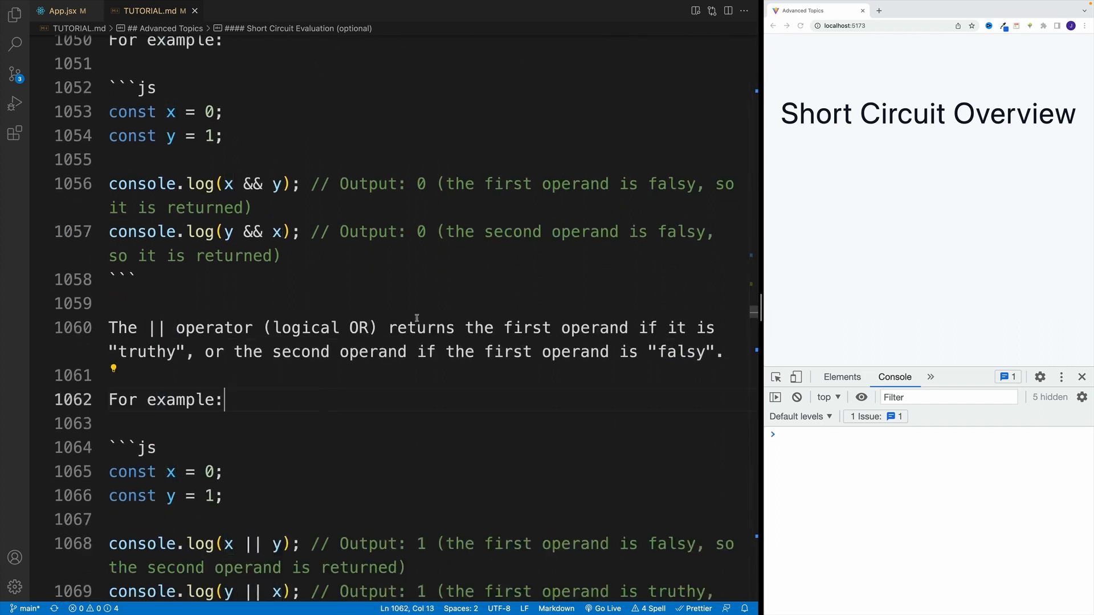
pyautogui.doubleClick(516, 327)
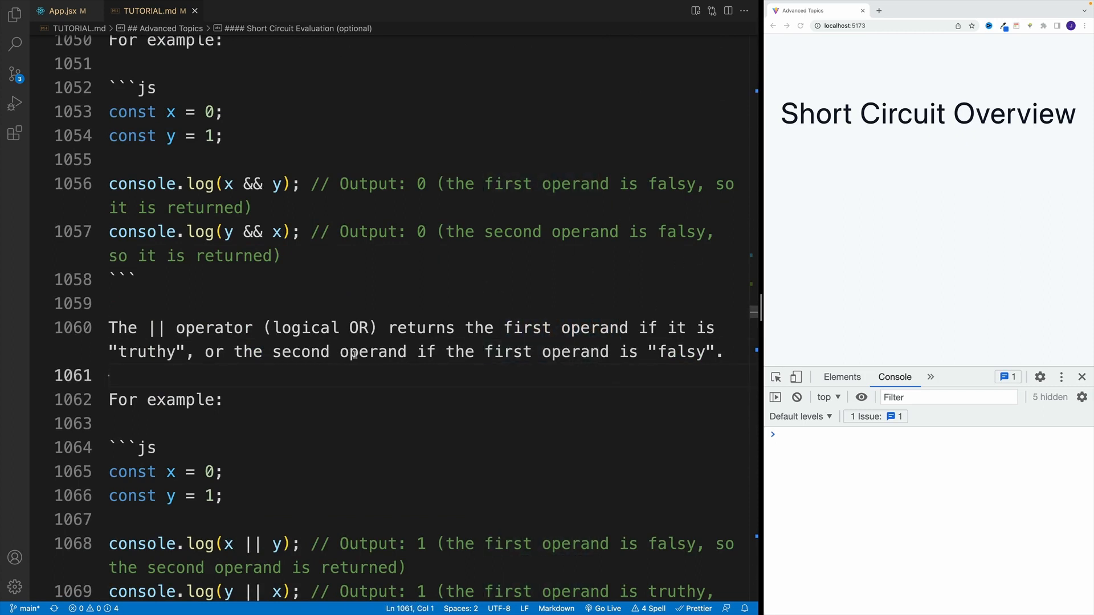
pyautogui.moveTo(341, 352); pyautogui.dragTo(581, 352)
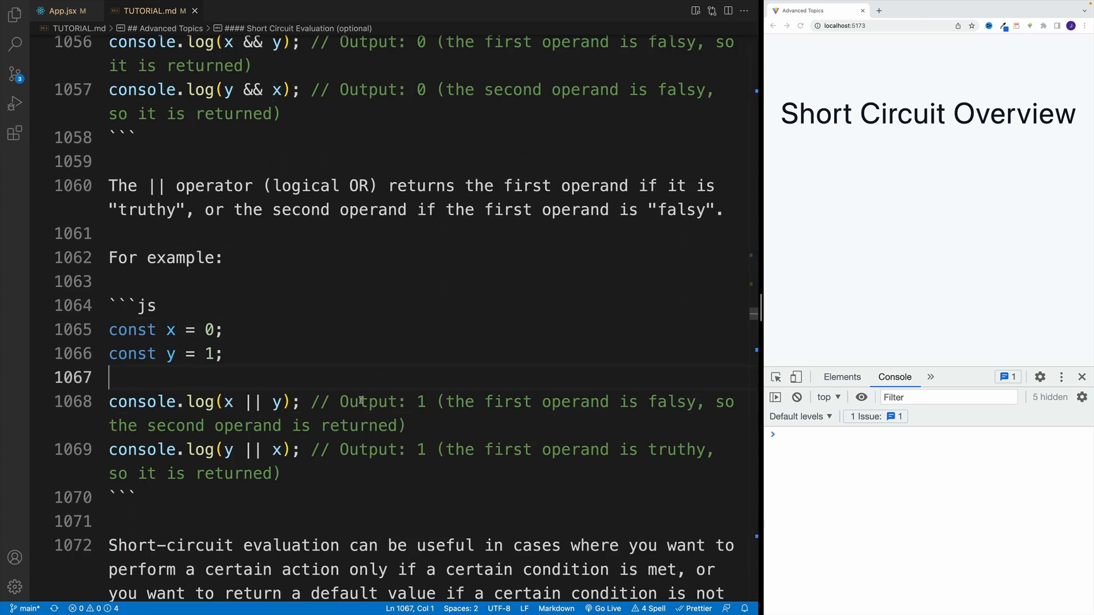
pyautogui.moveTo(340, 401); pyautogui.dragTo(404, 426)
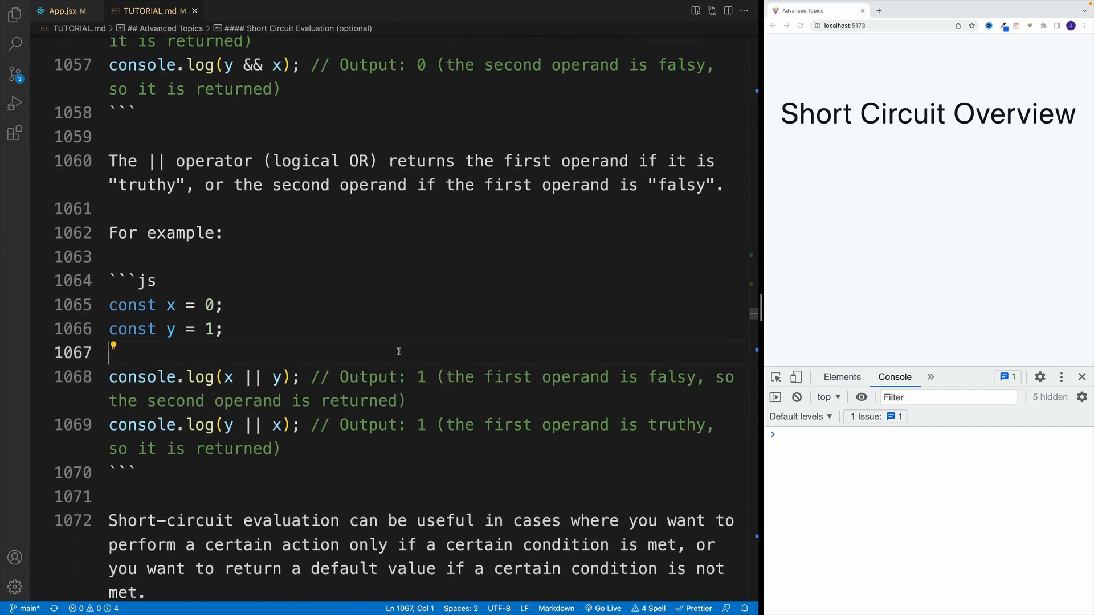
pyautogui.moveTo(230, 414); pyautogui.dragTo(279, 438)
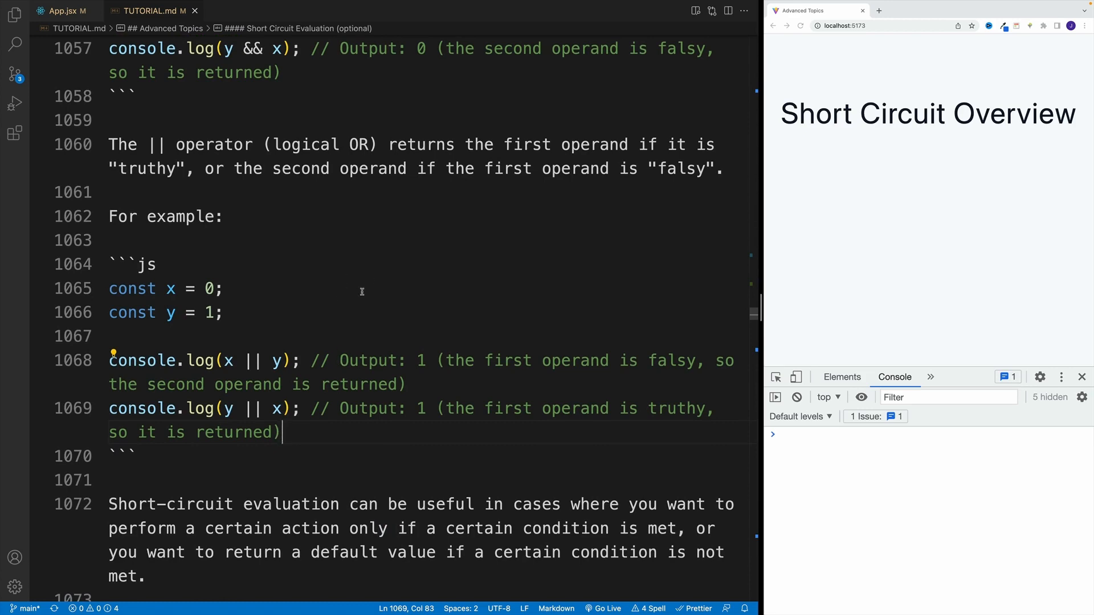
pyautogui.scroll(-3)
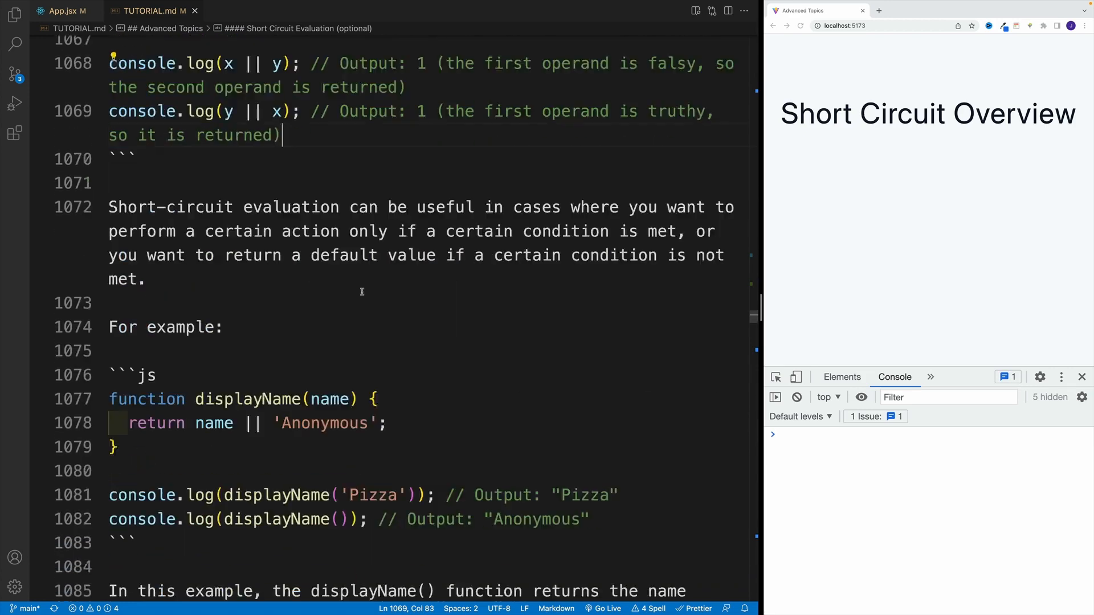
pyautogui.scroll(-3)
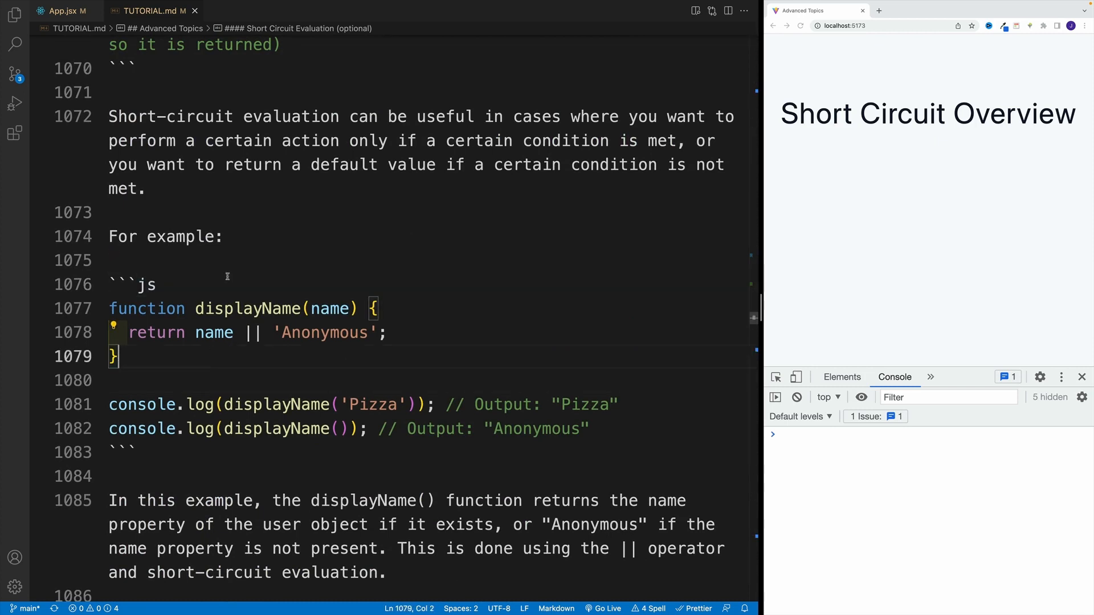
pyautogui.doubleClick(240, 308)
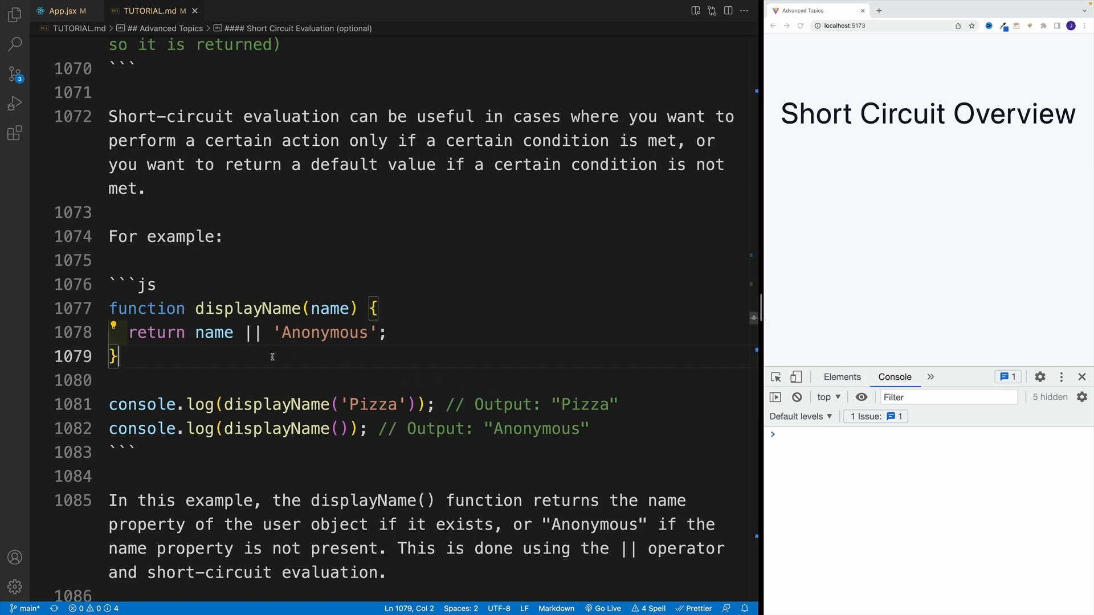
pyautogui.moveTo(546, 403)
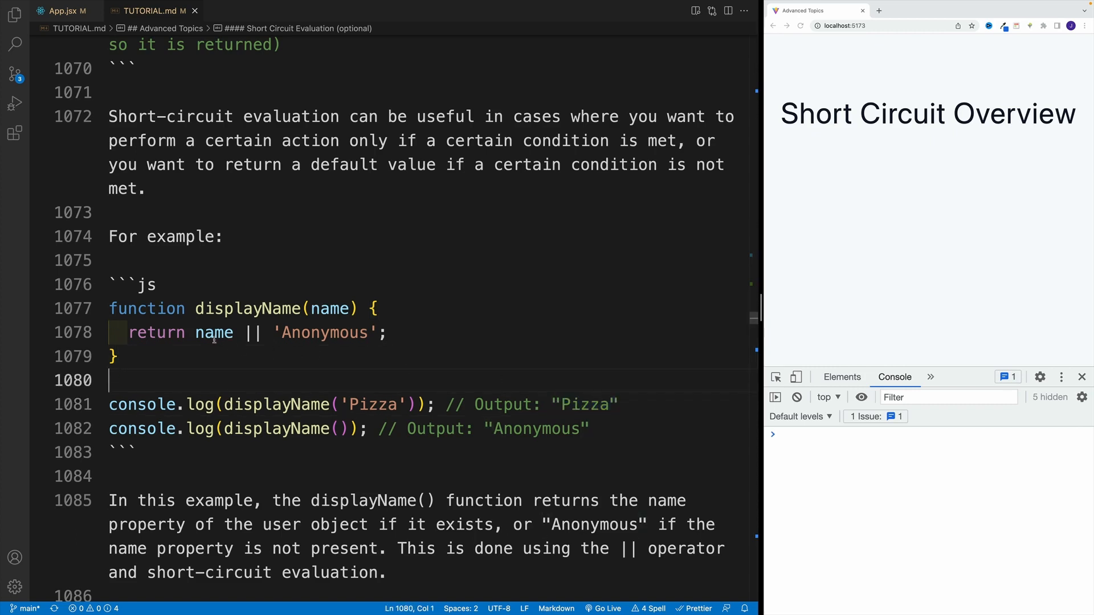
pyautogui.click(243, 333)
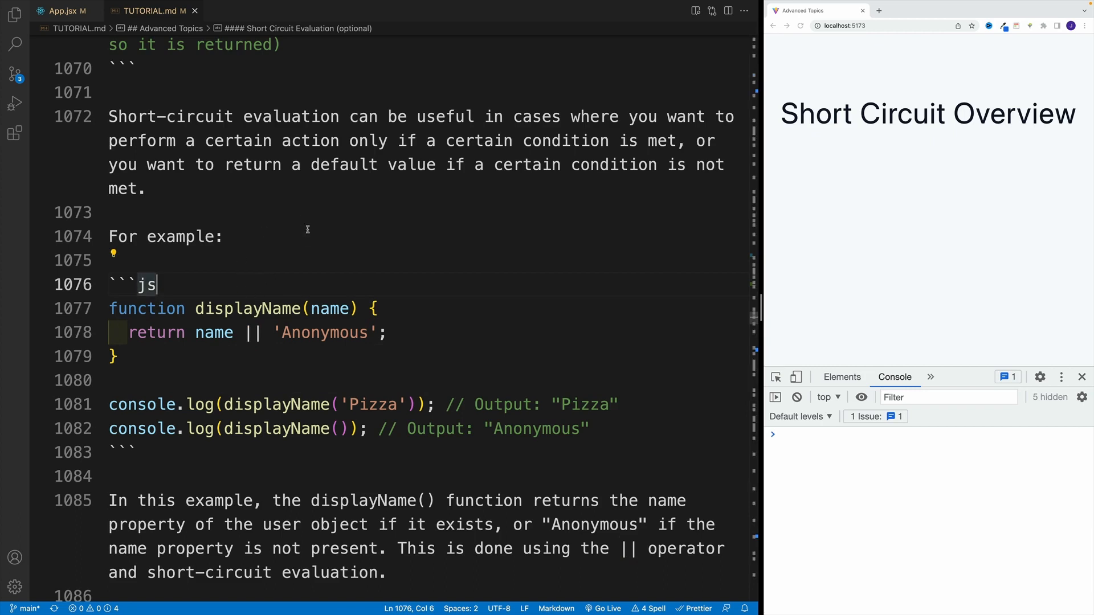
pyautogui.doubleClick(252, 332)
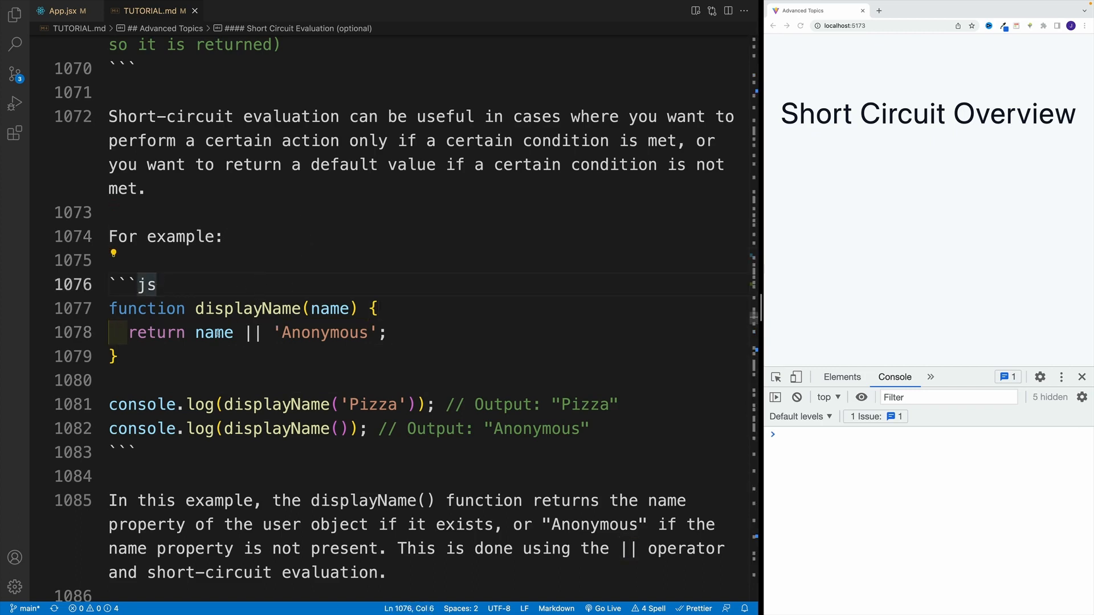
pyautogui.doubleClick(214, 332)
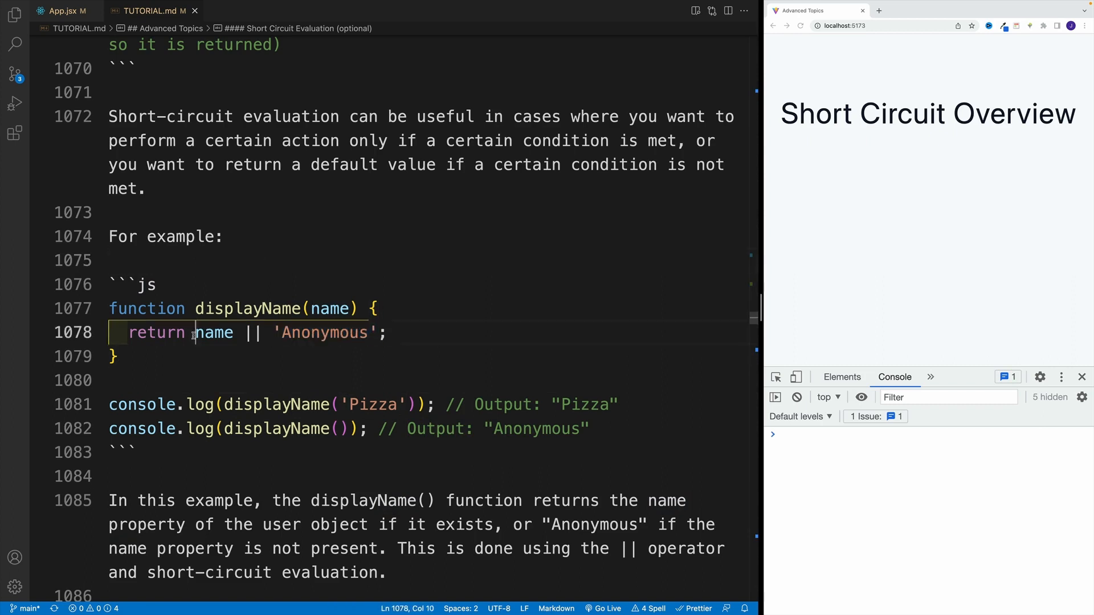
pyautogui.click(115, 356)
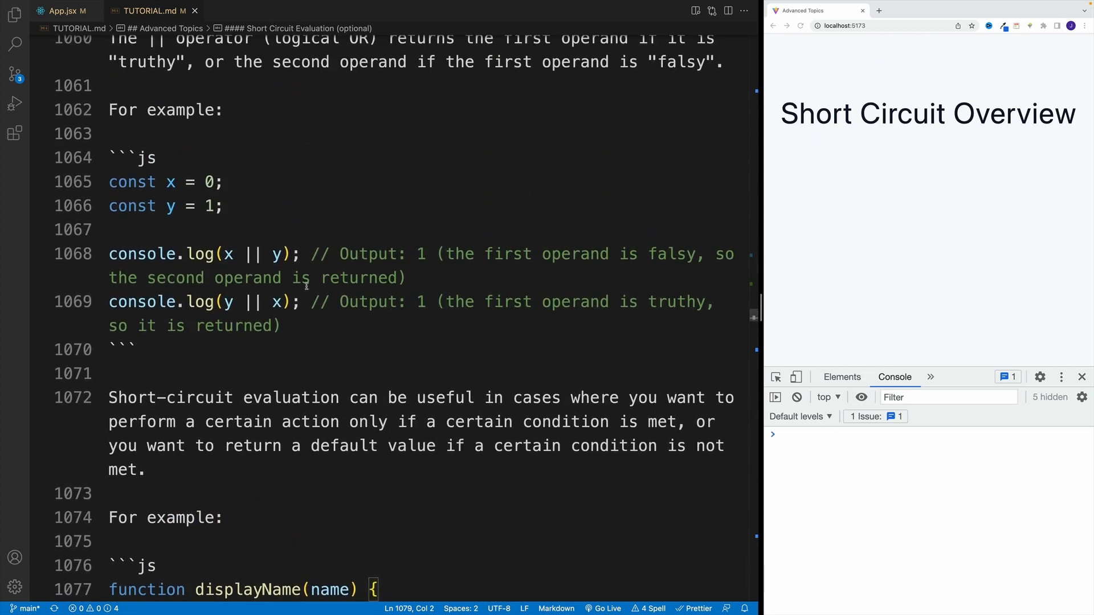
pyautogui.moveTo(453, 253); pyautogui.dragTo(647, 253)
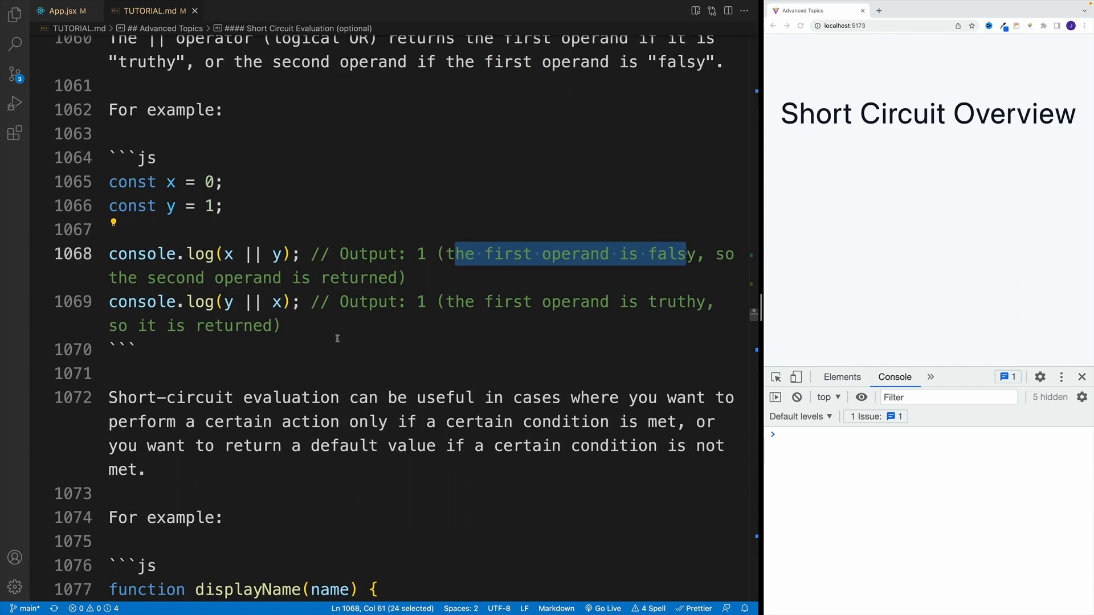
pyautogui.scroll(-3)
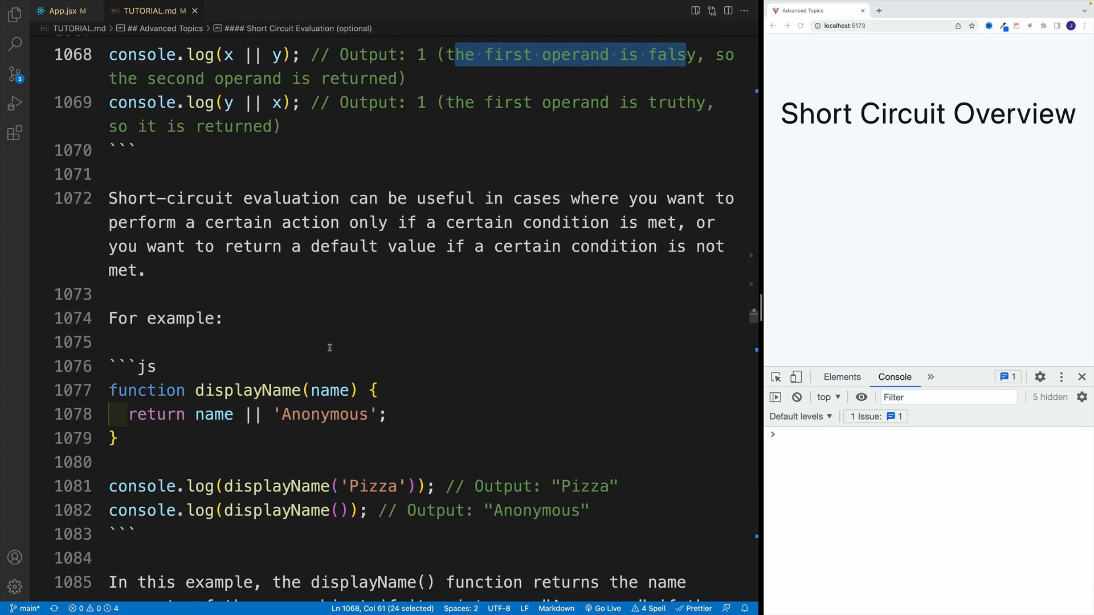
pyautogui.scroll(-3)
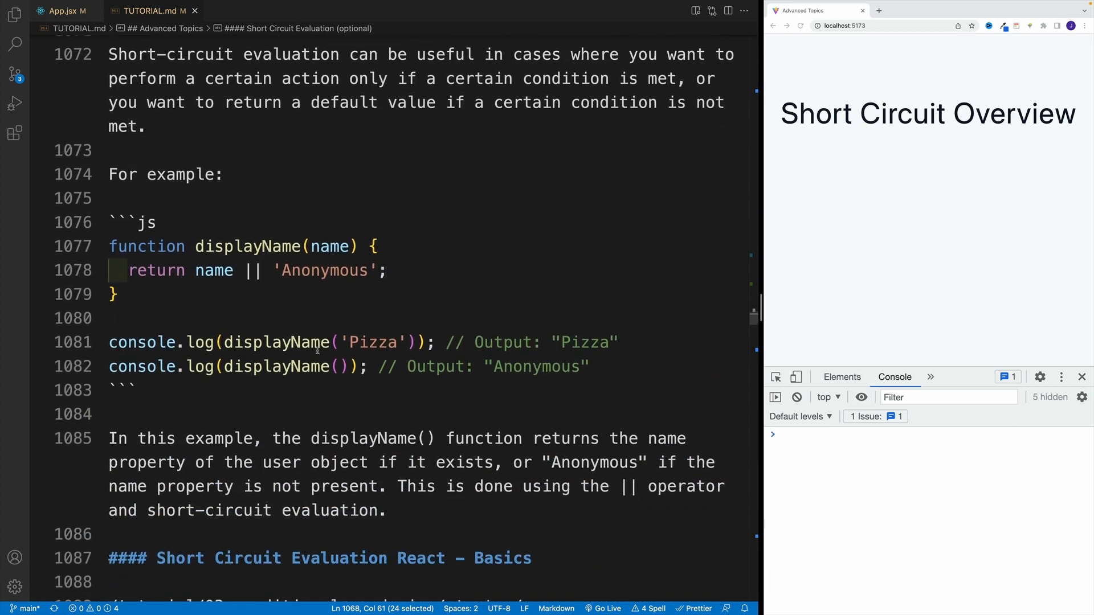